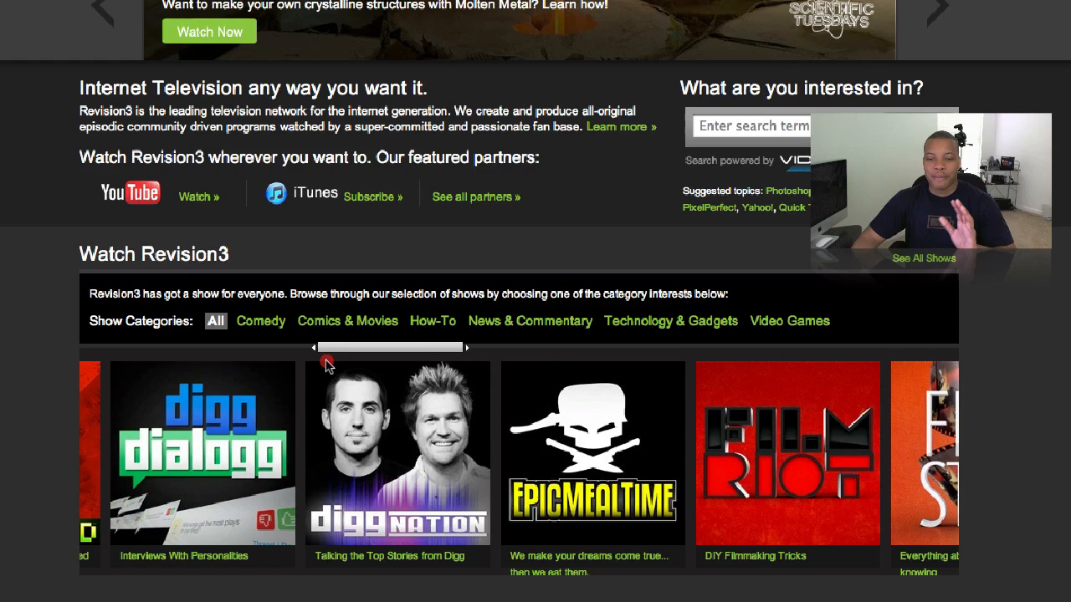
drag(388, 346, 455, 346)
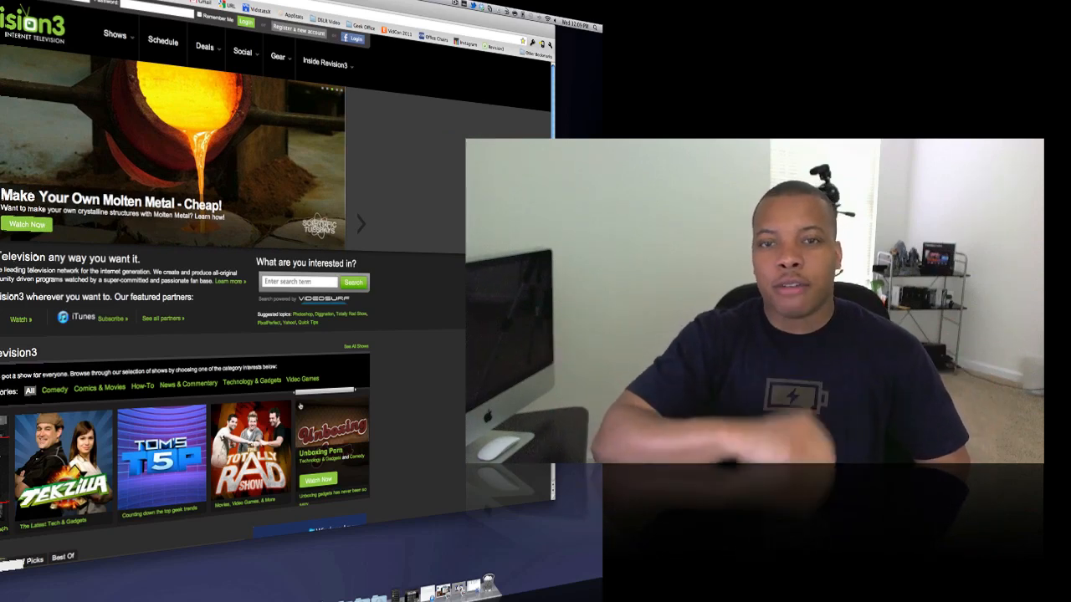
click(362, 224)
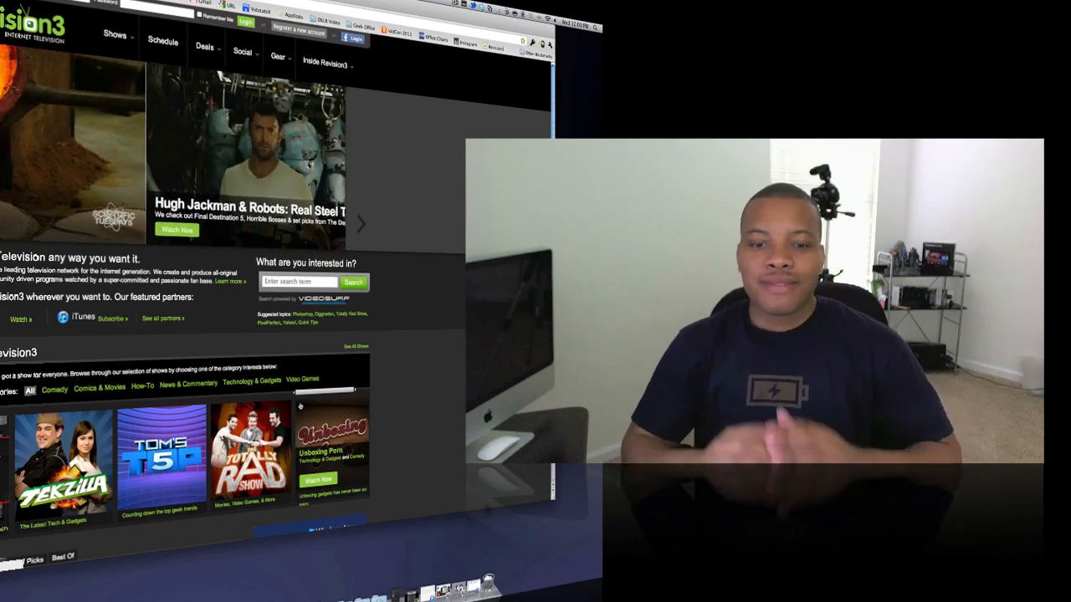